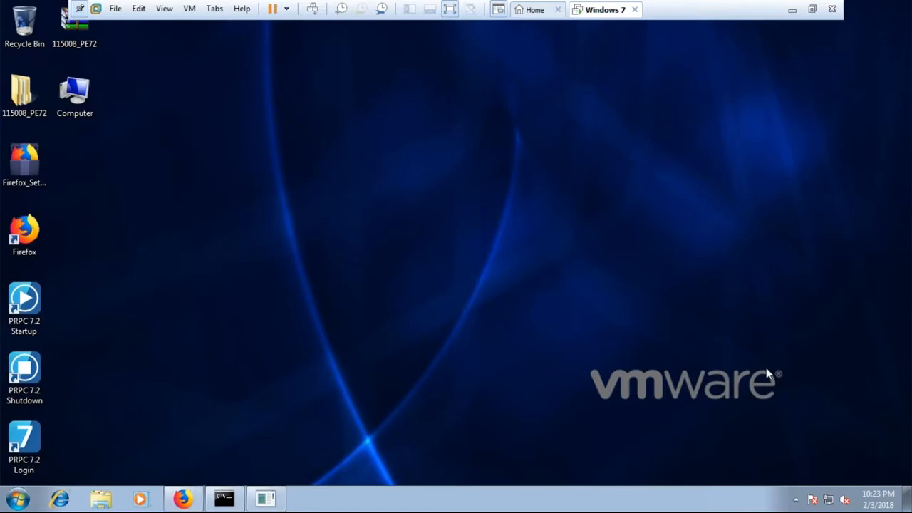
mouse_move(24, 320)
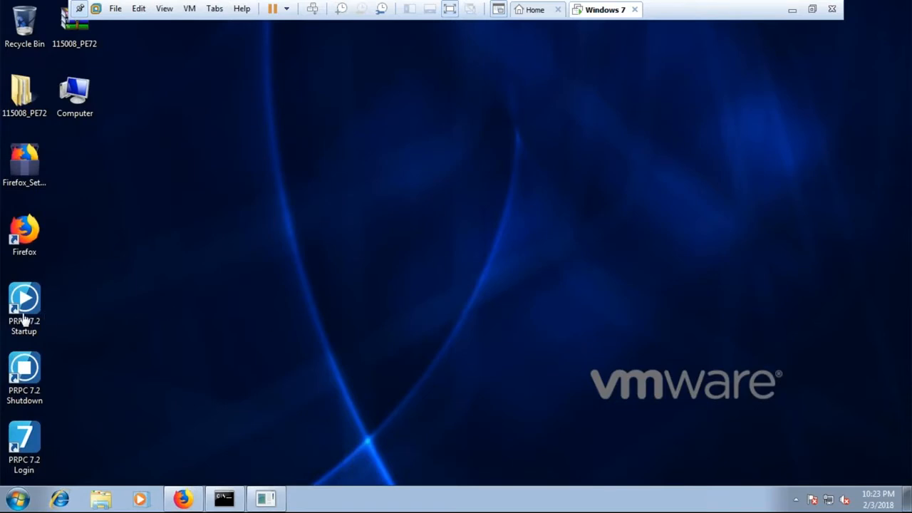
mouse_move(227, 499)
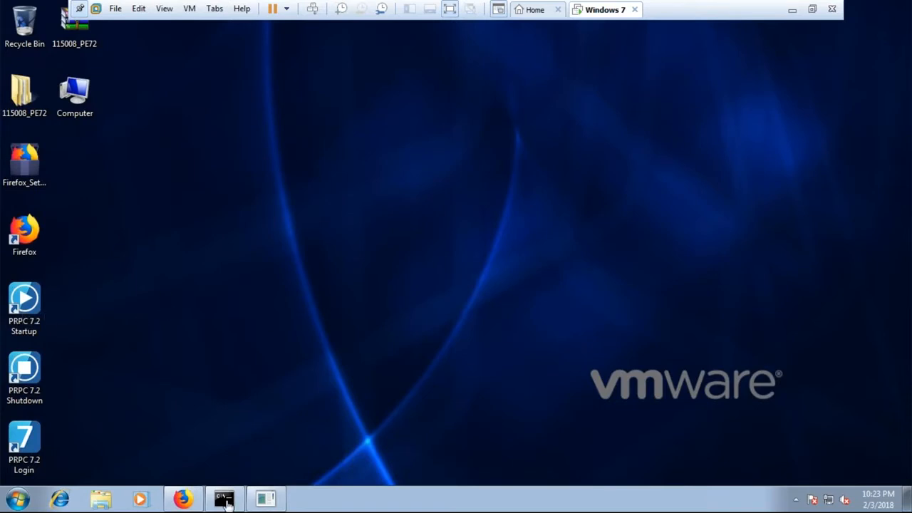
mouse_move(268, 498)
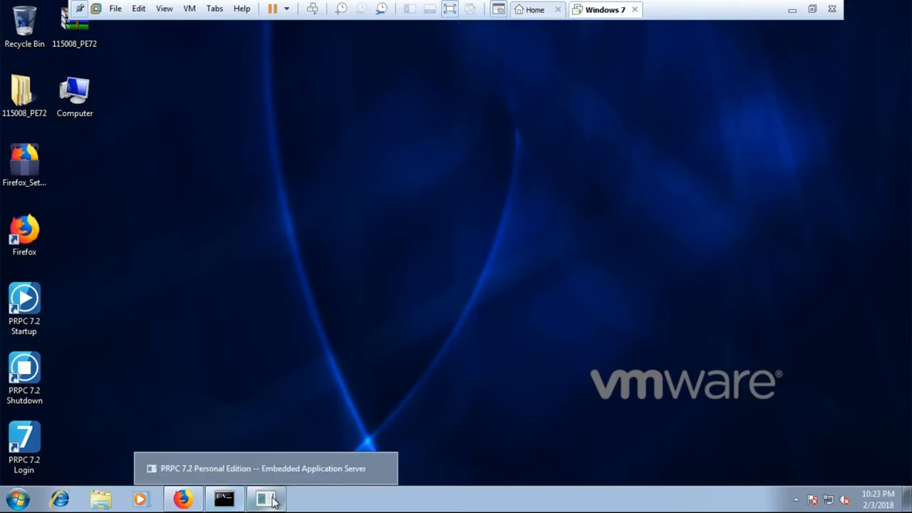
Bring the Firefox Pega 7 login page forward and sign in as administrator
left_click(266, 499)
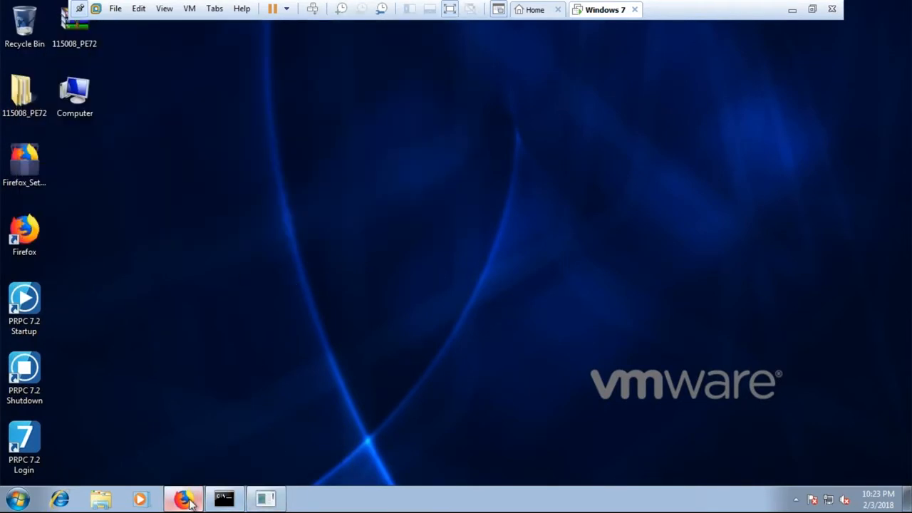
left_click(25, 442)
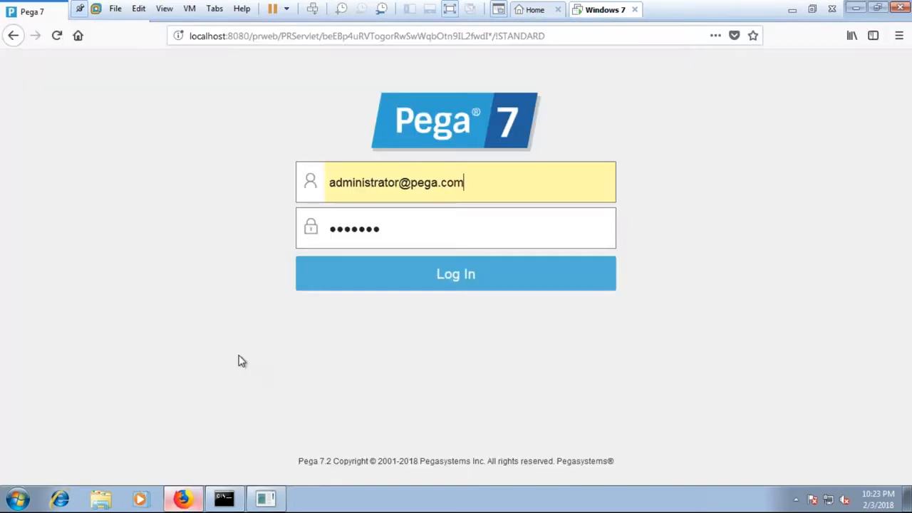
mouse_move(396, 194)
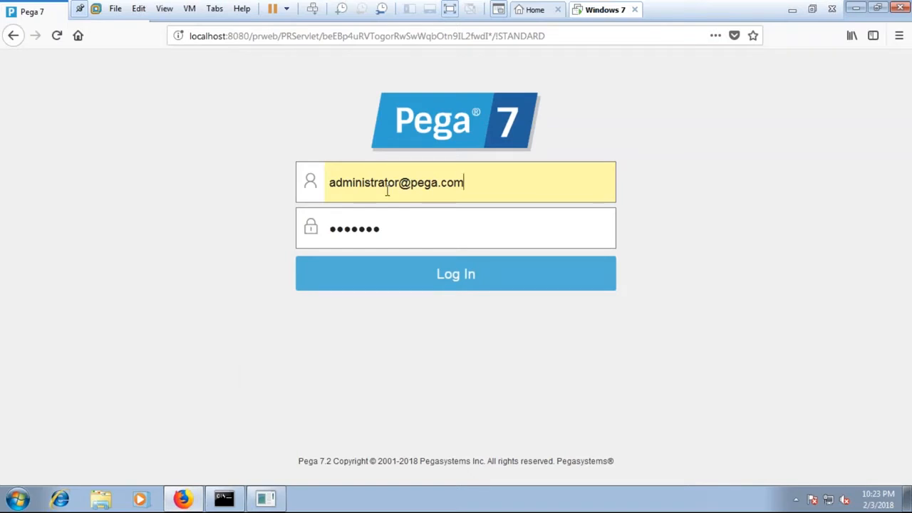
left_click(456, 274)
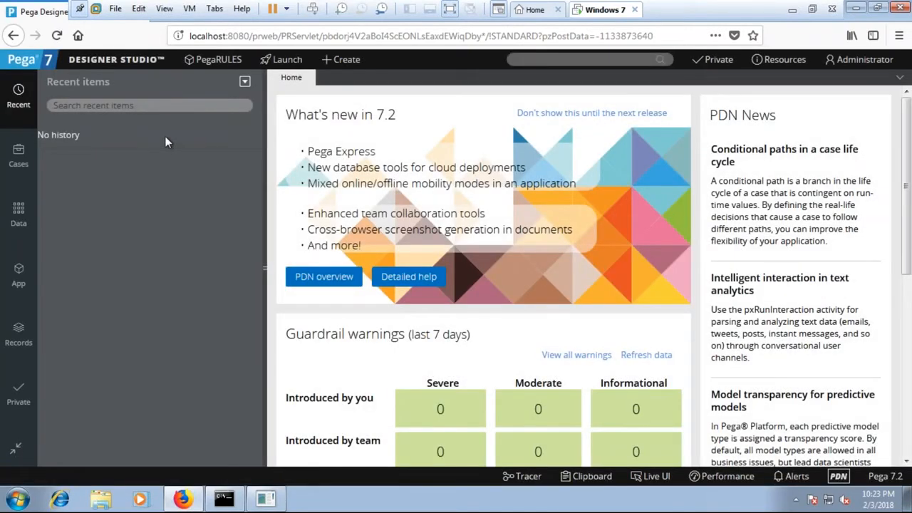
mouse_move(217, 59)
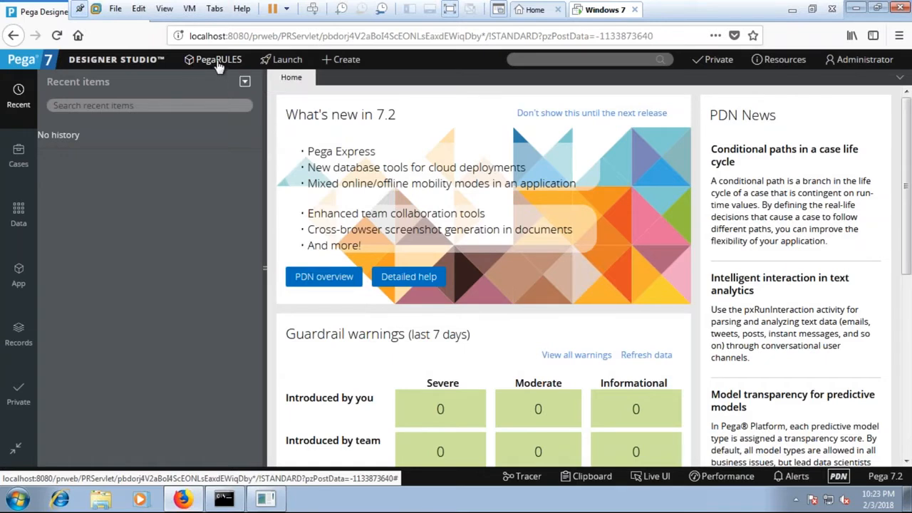
mouse_move(217, 60)
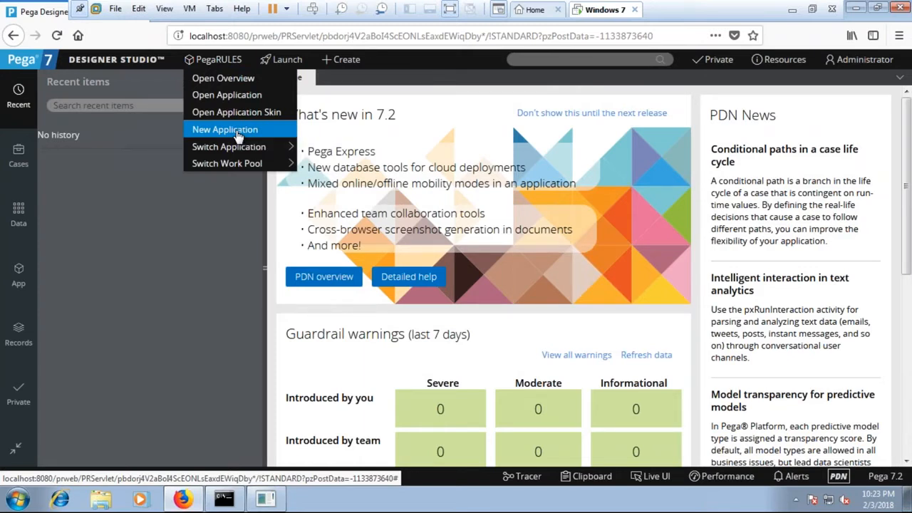
Start a New Application with Enterprise application as the type and launch the wizard
left_click(225, 129)
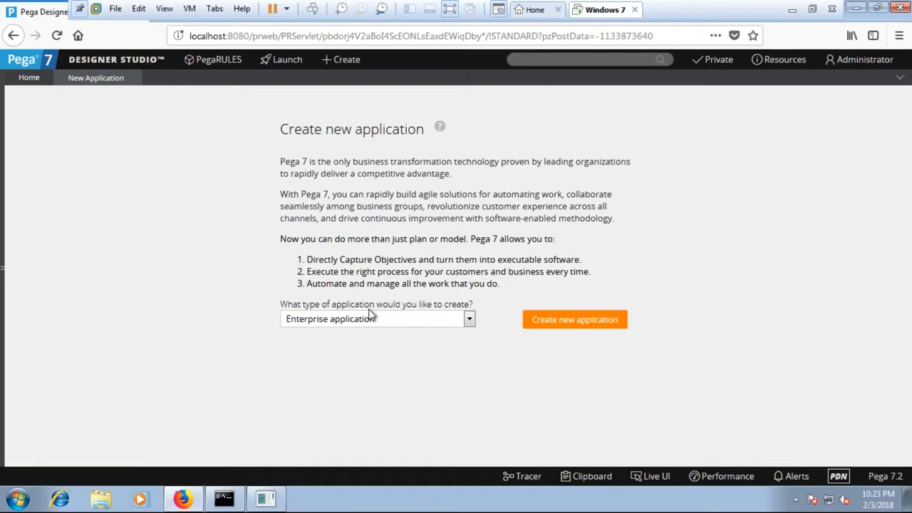
left_click(467, 319)
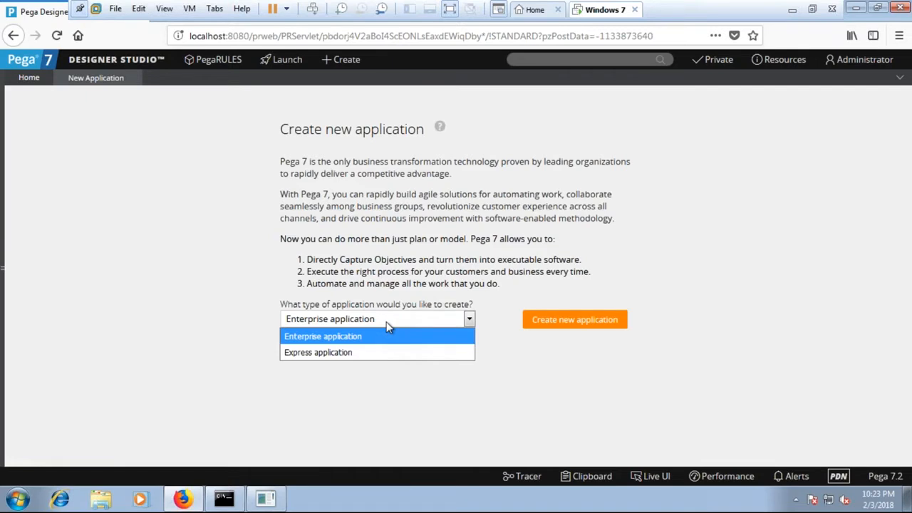
left_click(322, 336)
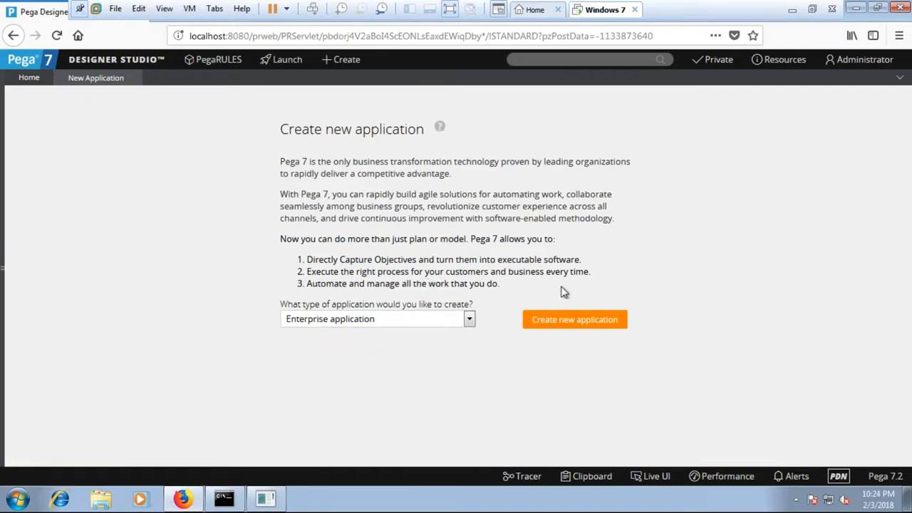
left_click(574, 319)
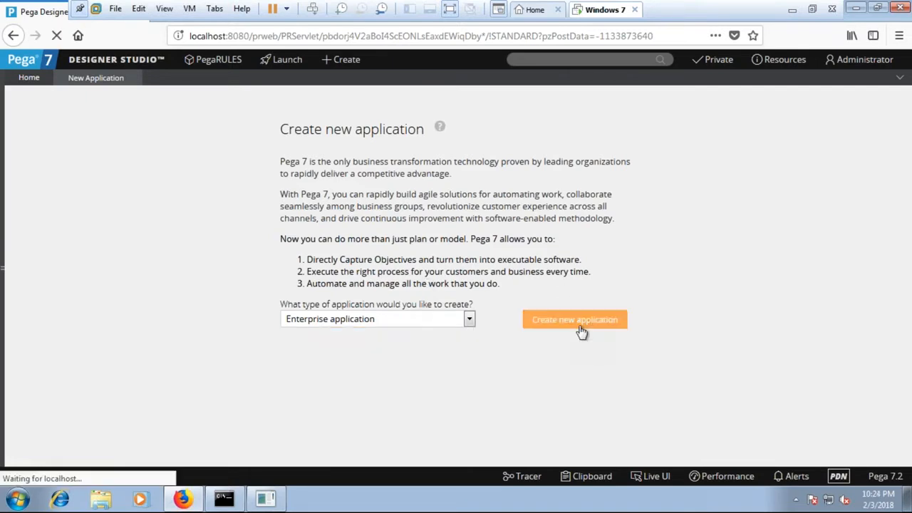
Enter PegaTutorial as the application name and Pega Free Tutorial as the description
left_click(574, 319)
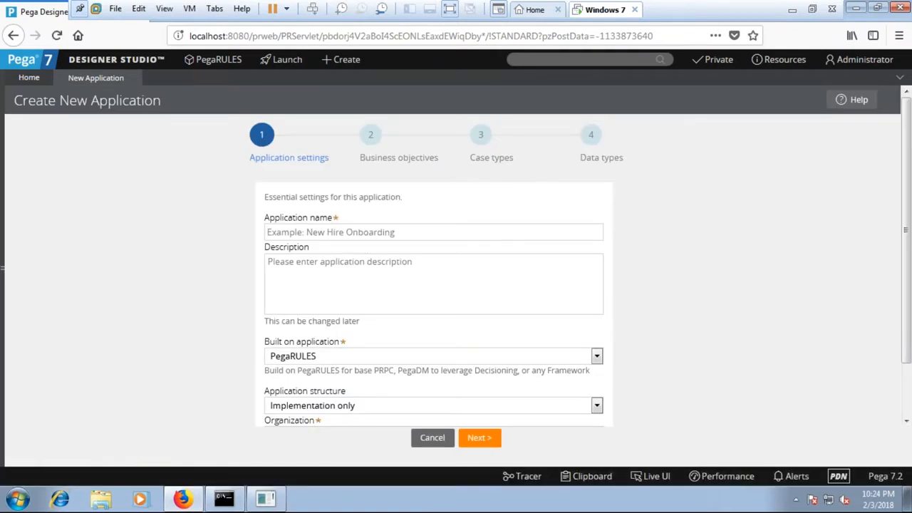
type("PegaTu")
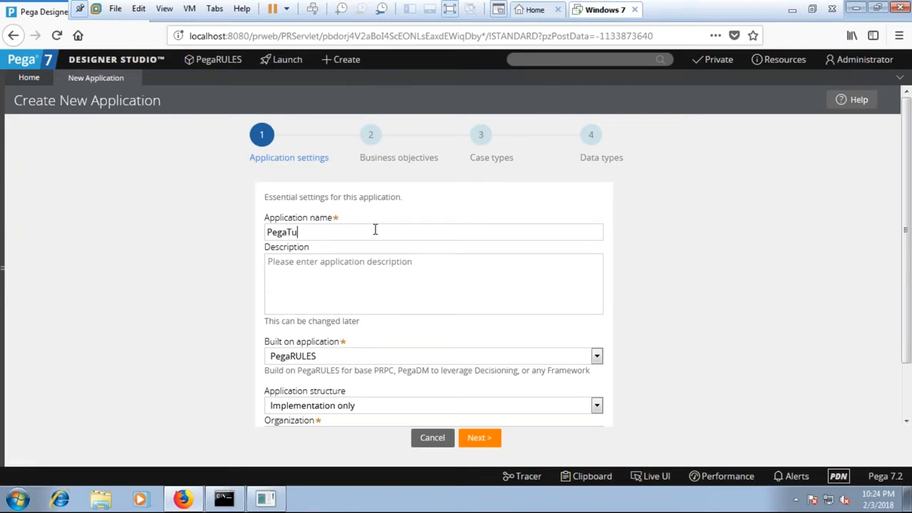
type("torial")
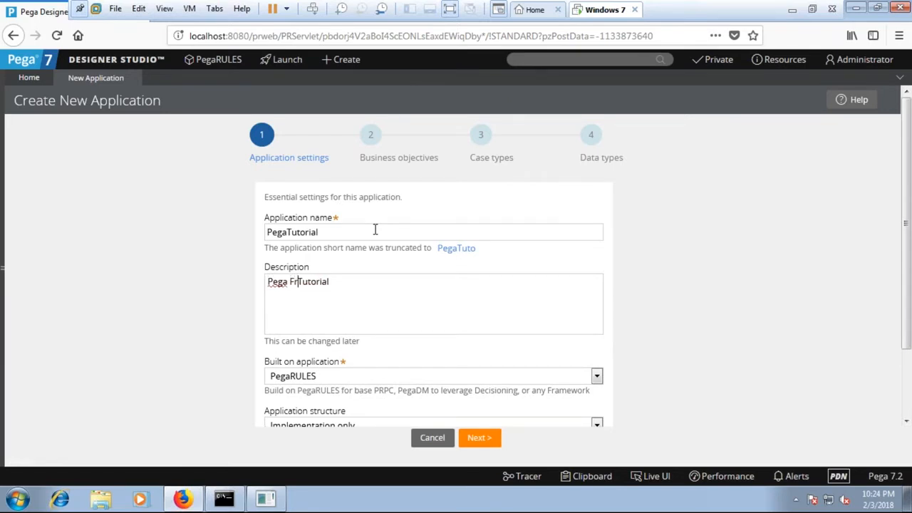
type("ee")
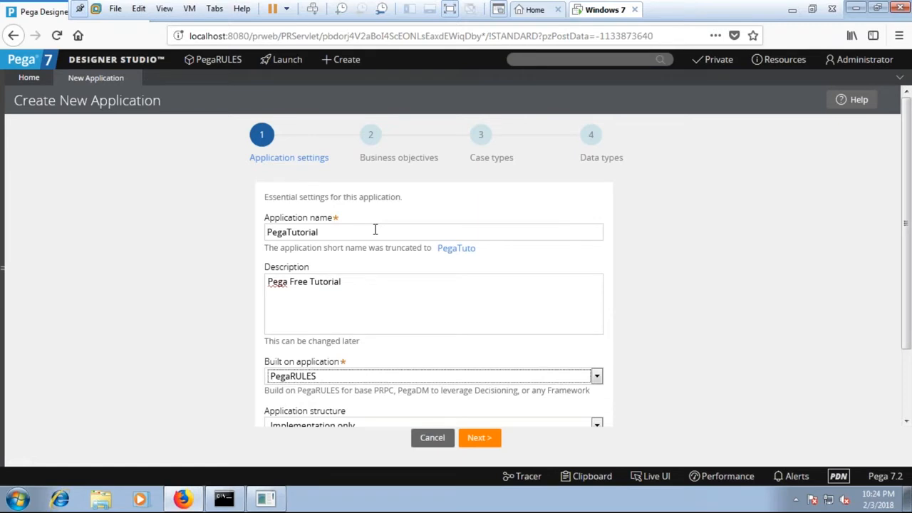
mouse_move(374, 359)
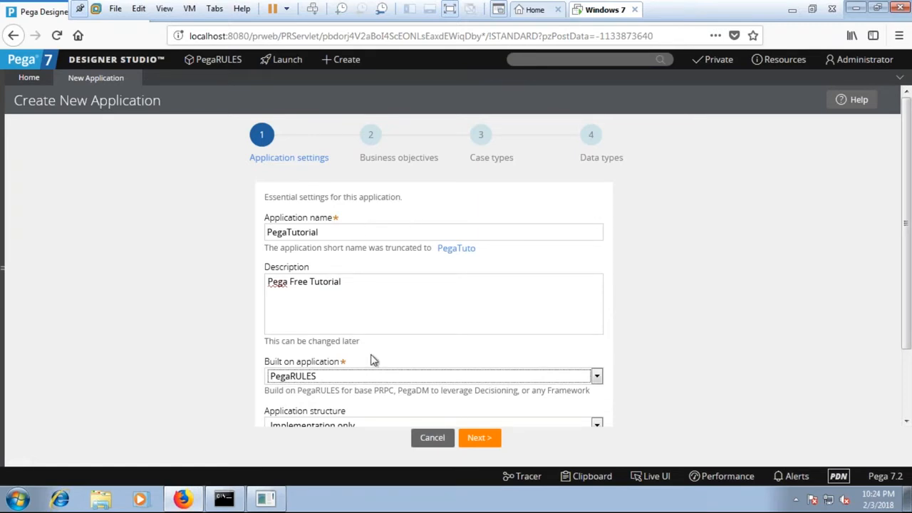
Keep PegaRULES as base, Implementation only as structure, and begin the organization as Pega
scroll("down", 3)
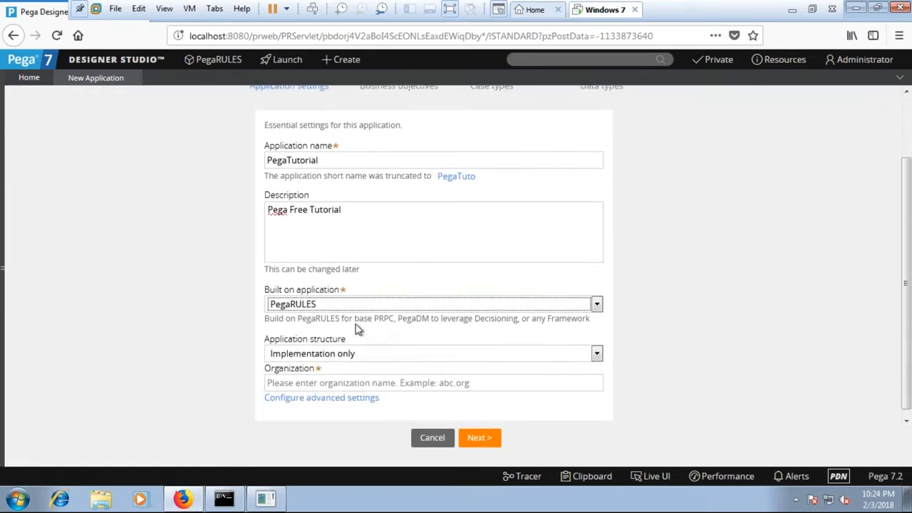
left_click(596, 304)
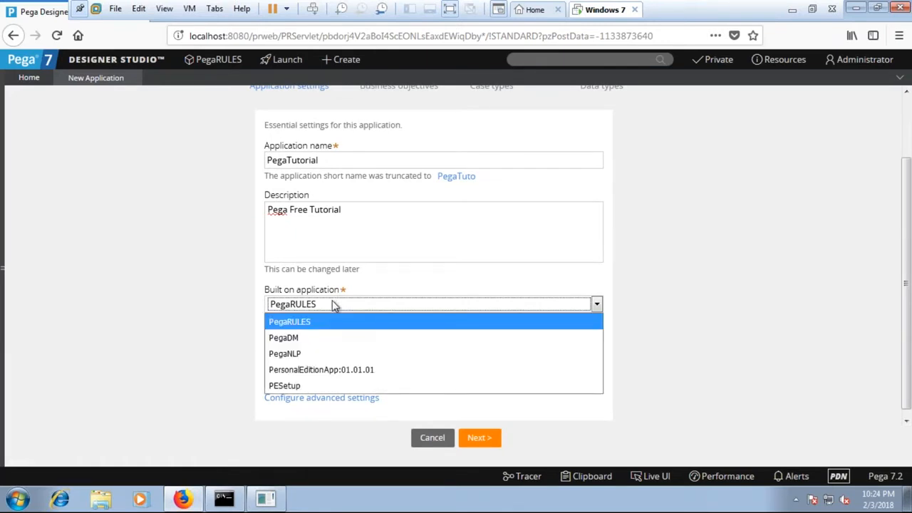
mouse_move(314, 338)
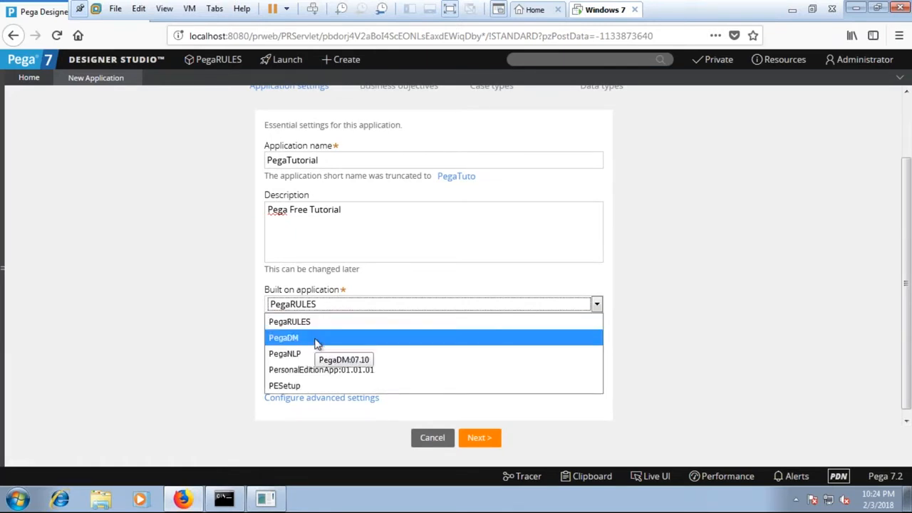
mouse_move(320, 369)
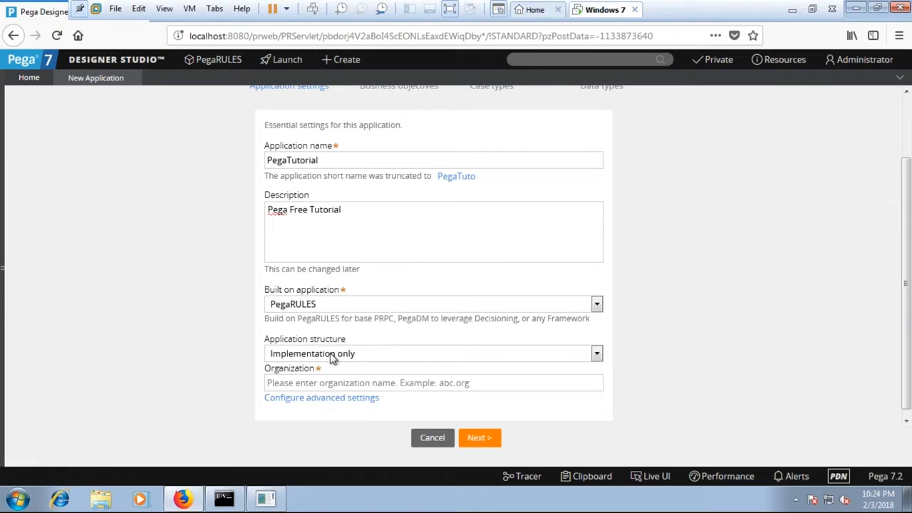
left_click(596, 354)
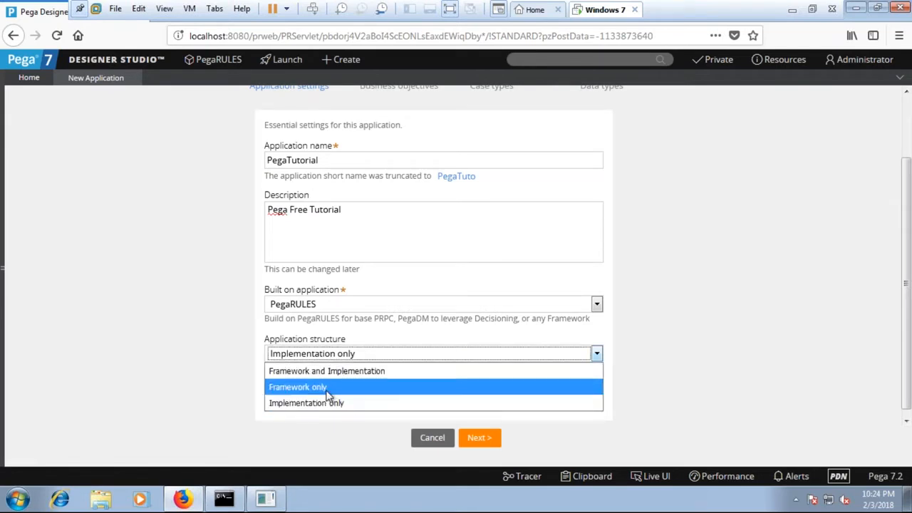
left_click(305, 402)
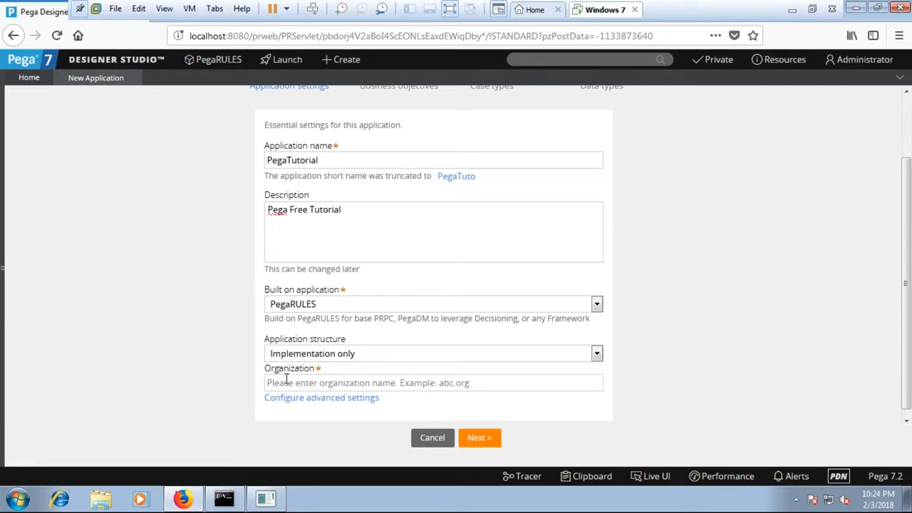
type("Pega")
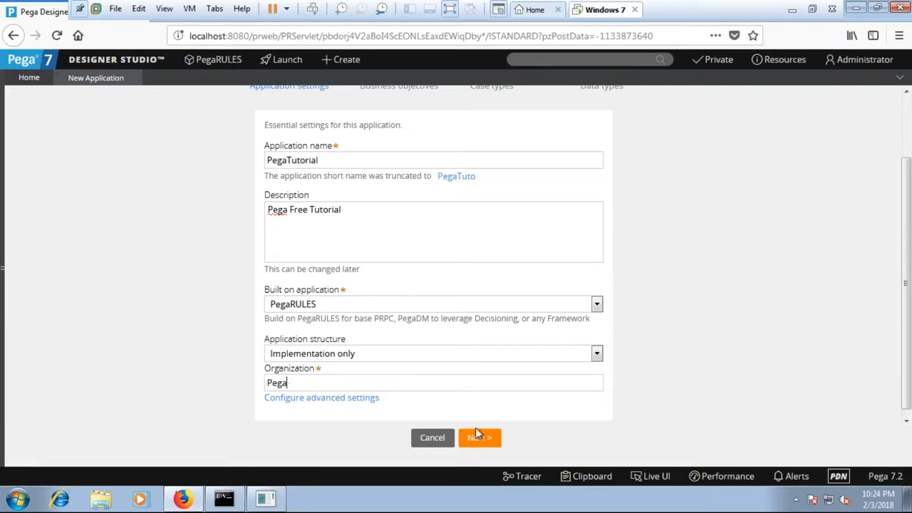
Complete the organization name as PegaTutorial and advance to business objectives
left_click(479, 437)
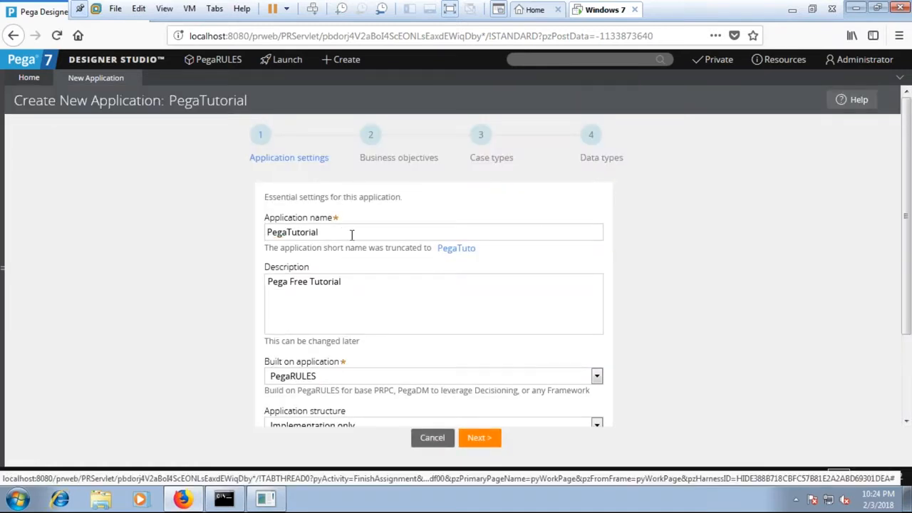
scroll("down", 3)
type("Pega")
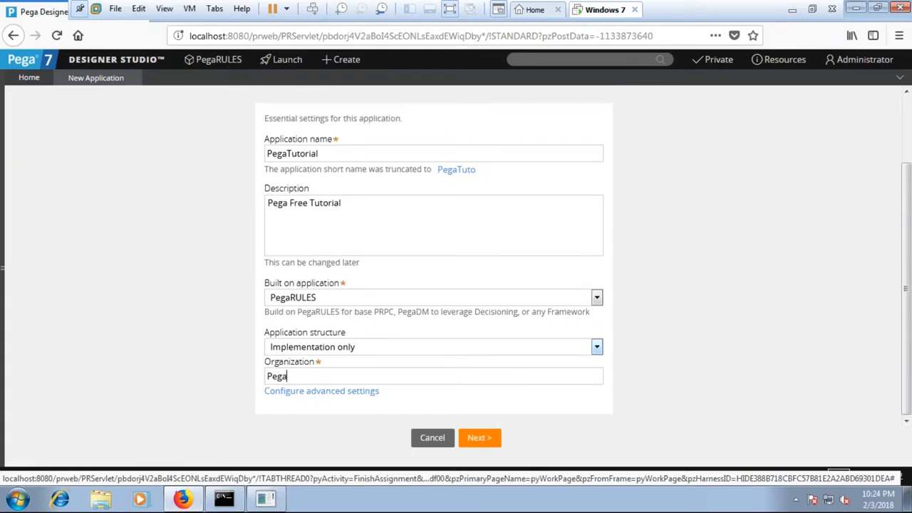
mouse_move(396, 357)
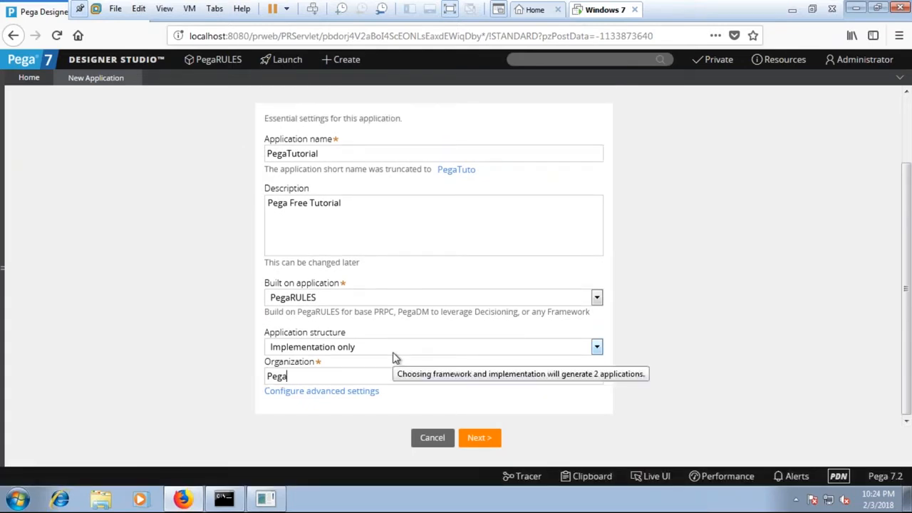
type("Tutorial")
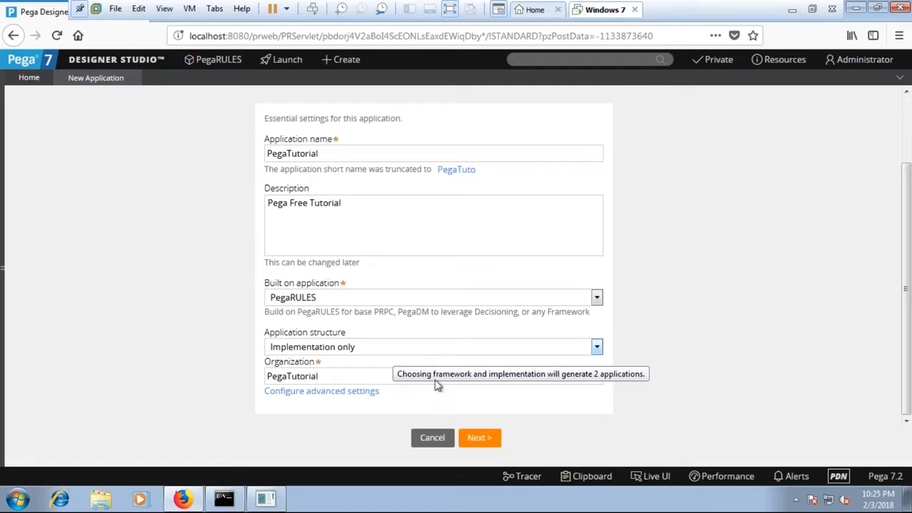
left_click(479, 437)
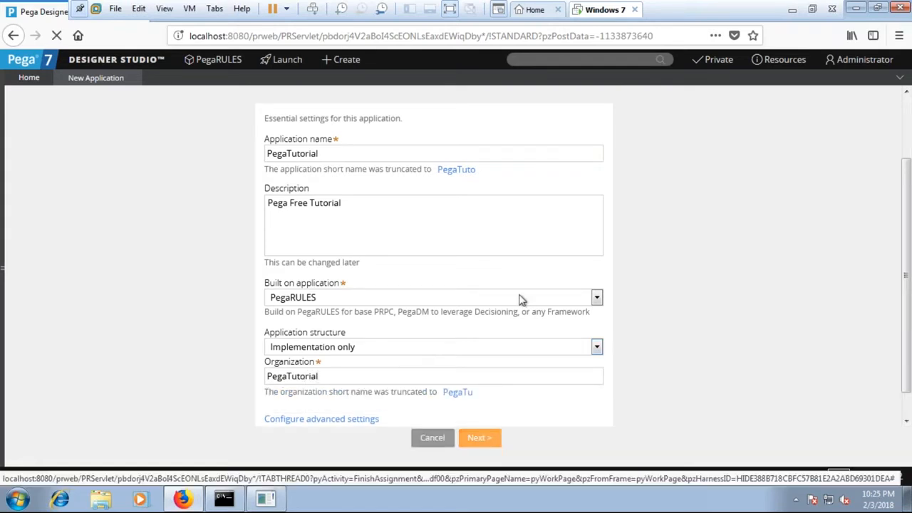
Enter FreeTutorials as the business objective and advance to case types
left_click(479, 438)
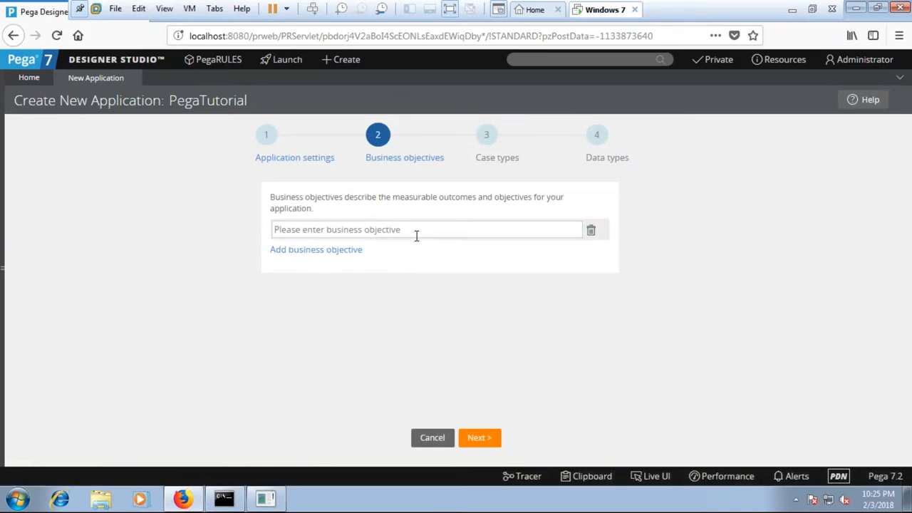
type("Fr")
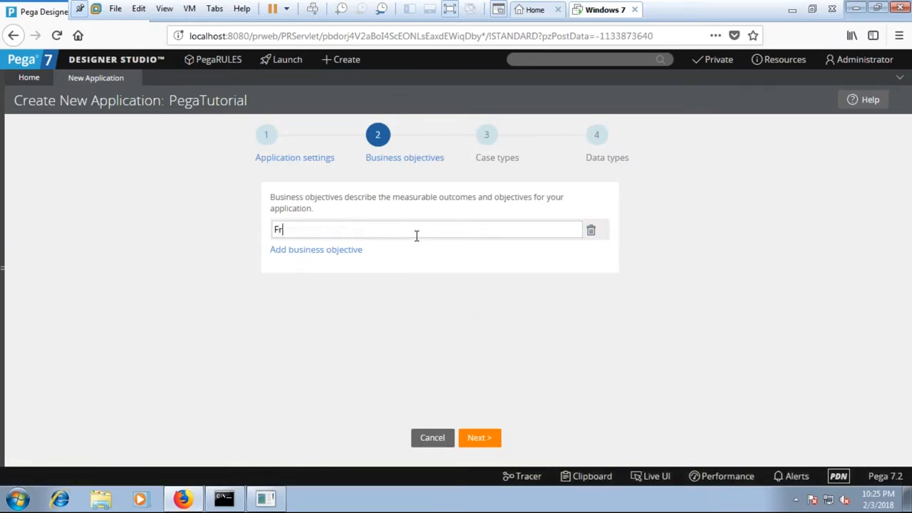
type("eeTi")
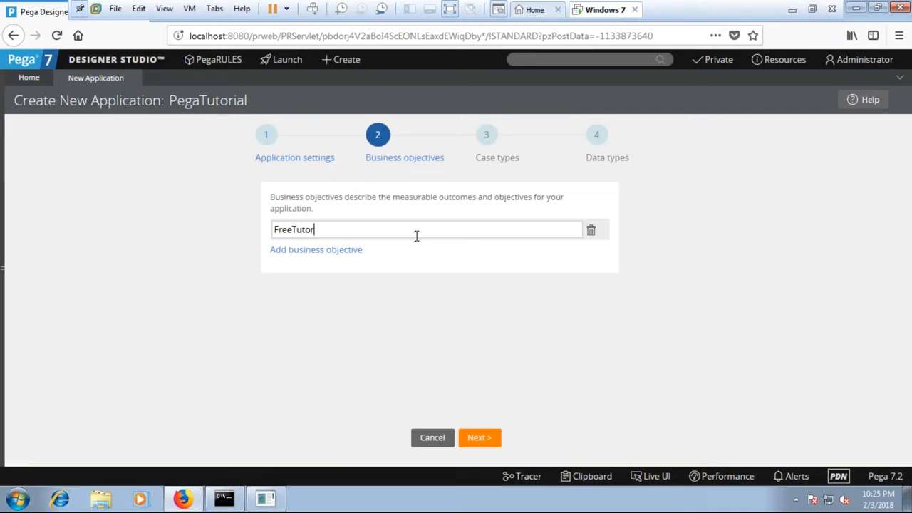
type("als")
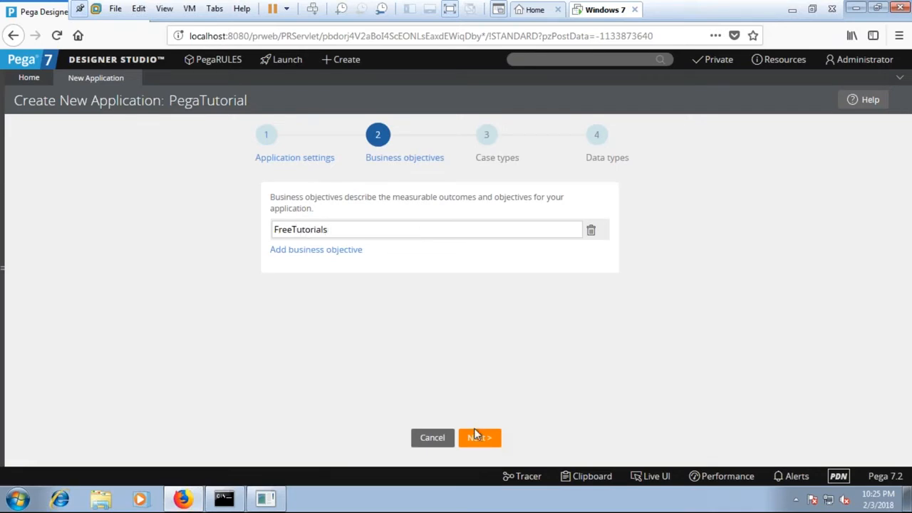
left_click(479, 437)
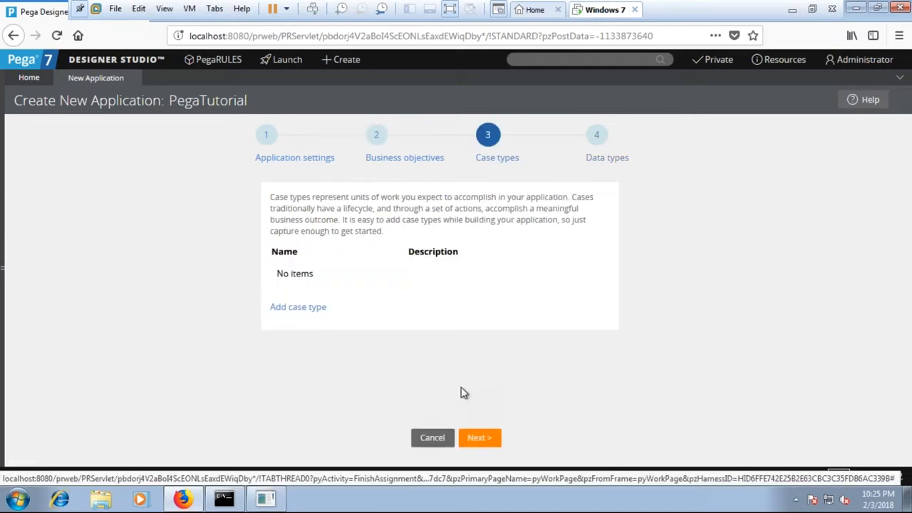
mouse_move(351, 273)
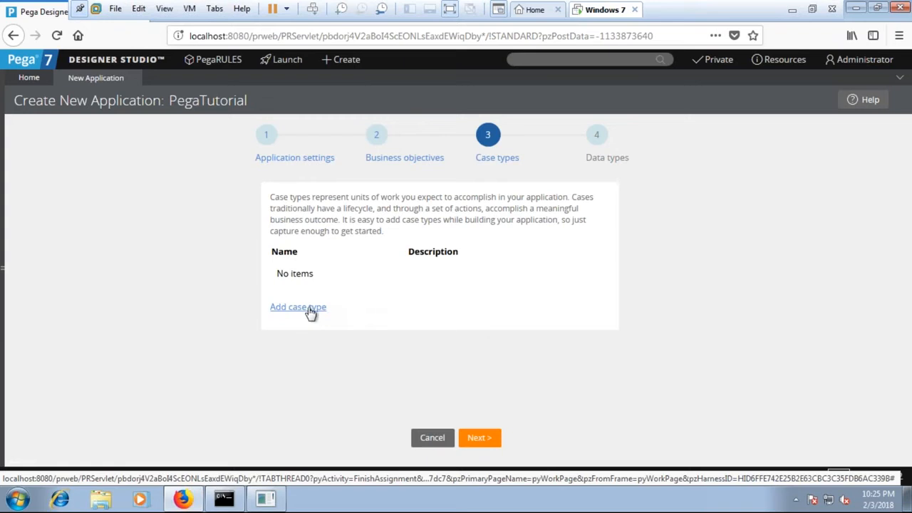
Add case type FreeTutorials with description FreeTutorials and continue
left_click(298, 307)
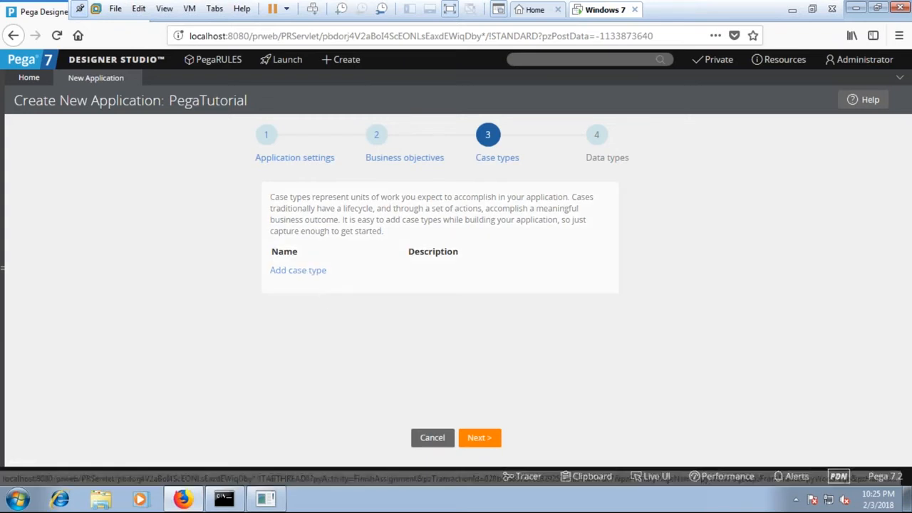
left_click(298, 271)
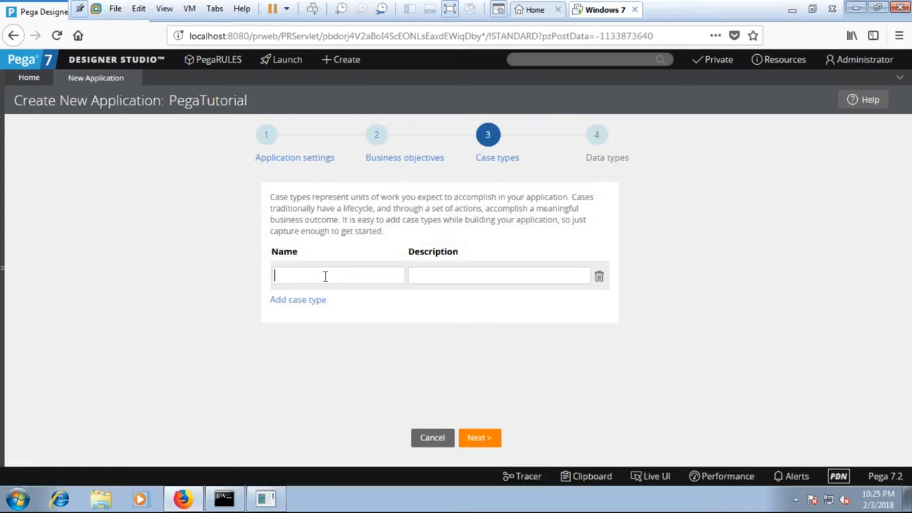
type("Free")
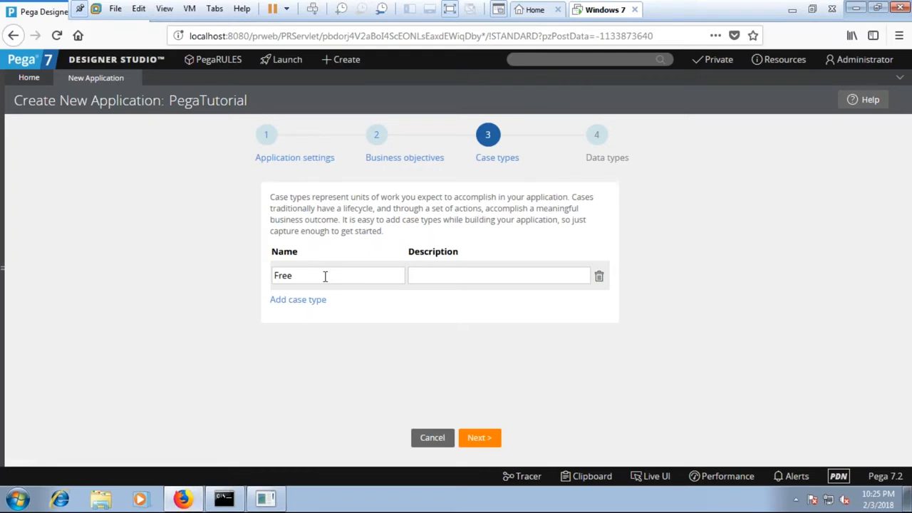
type("Tu")
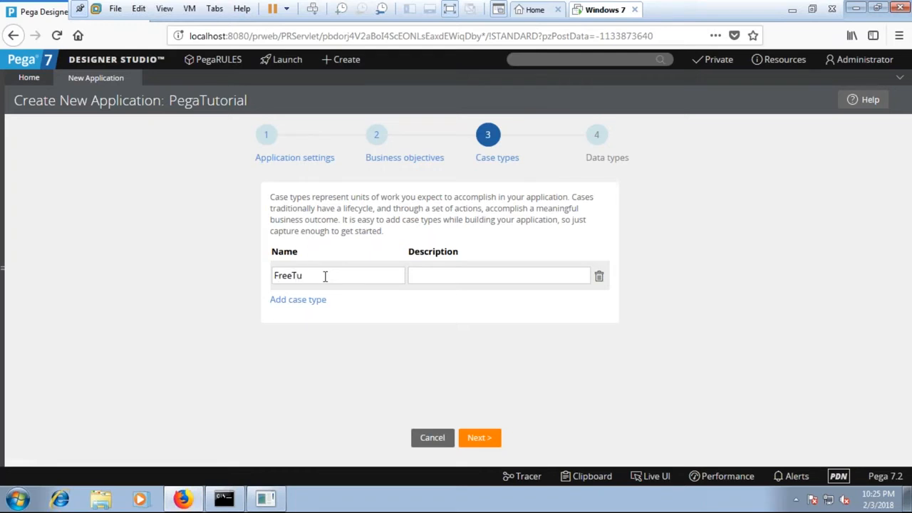
type("FreeTutorials")
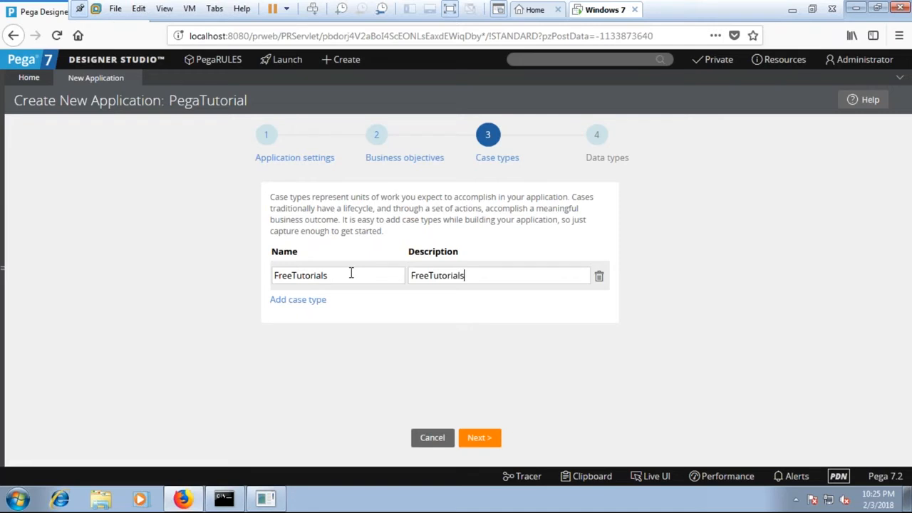
mouse_move(478, 398)
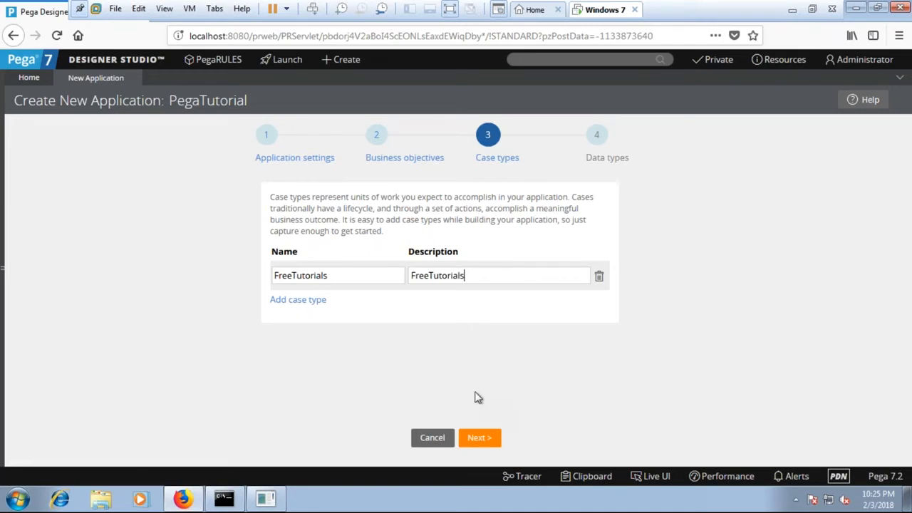
left_click(479, 438)
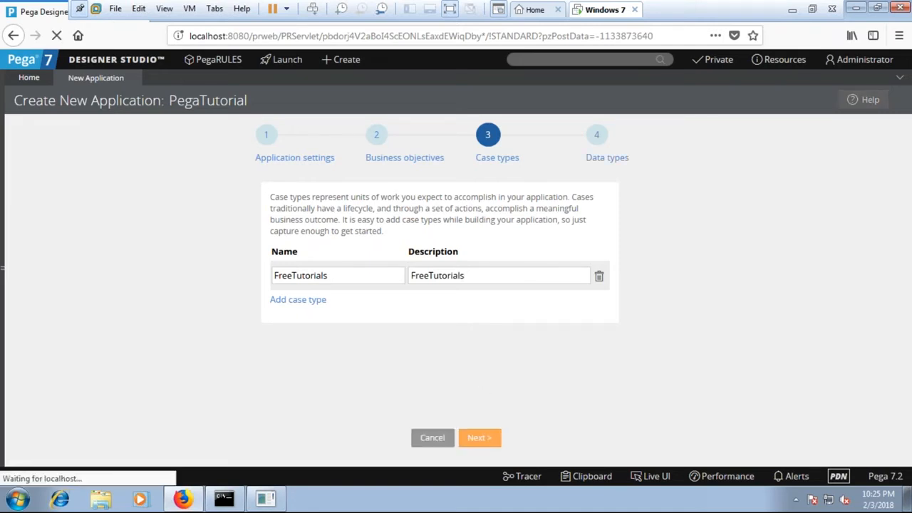
Add a data type named Tutorials described as Free Tutorials
left_click(479, 438)
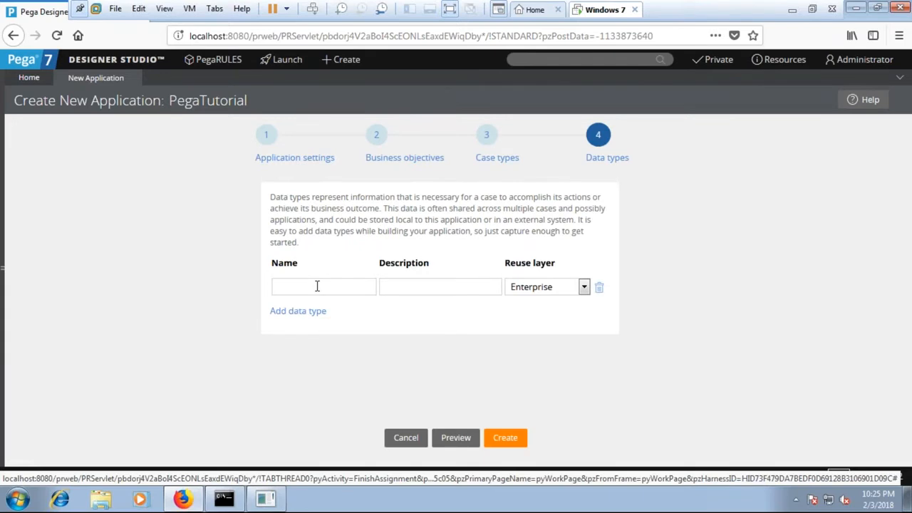
left_click(322, 286)
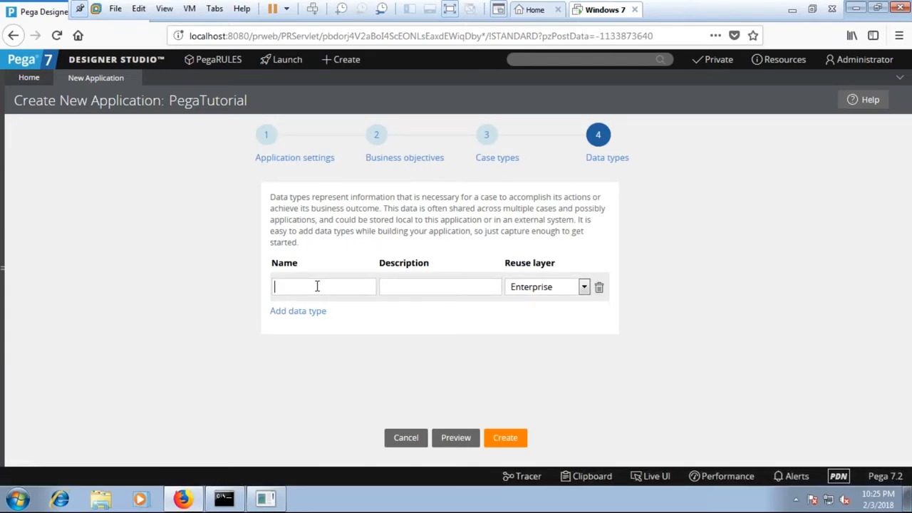
type("Tu")
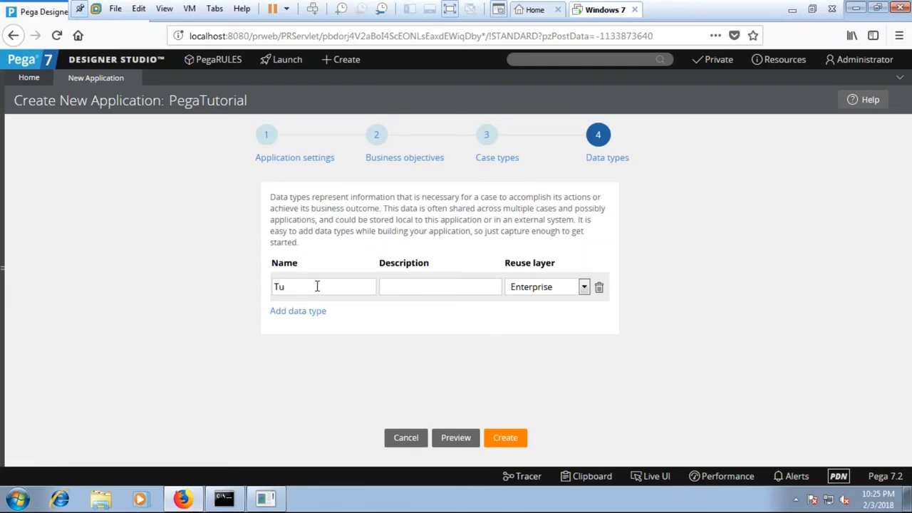
type("torials")
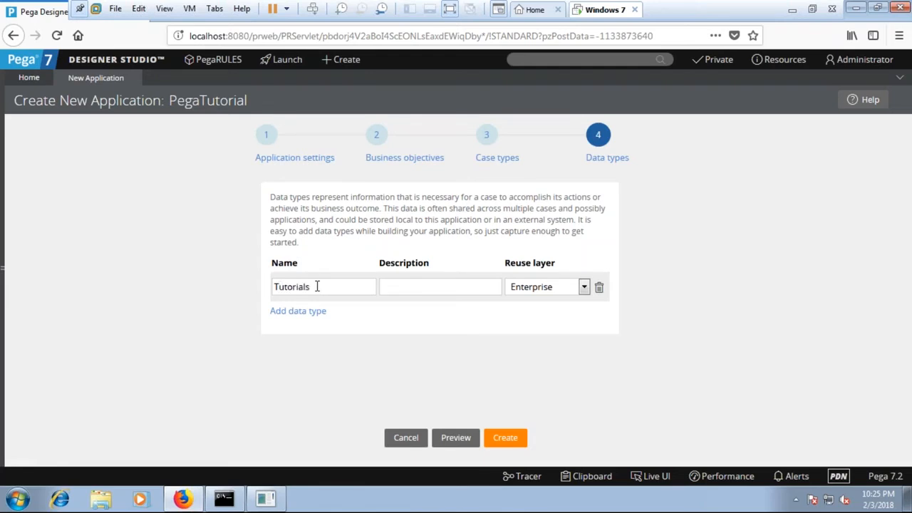
type("Tutorials")
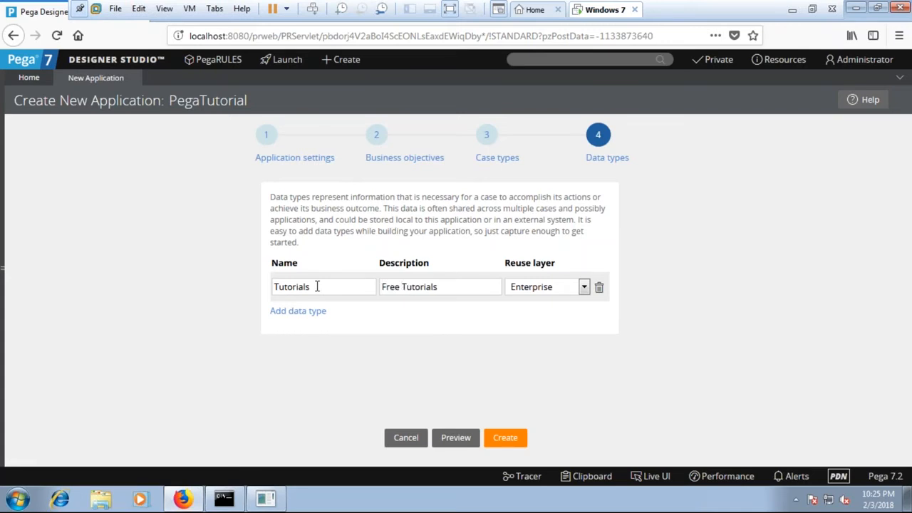
mouse_move(534, 292)
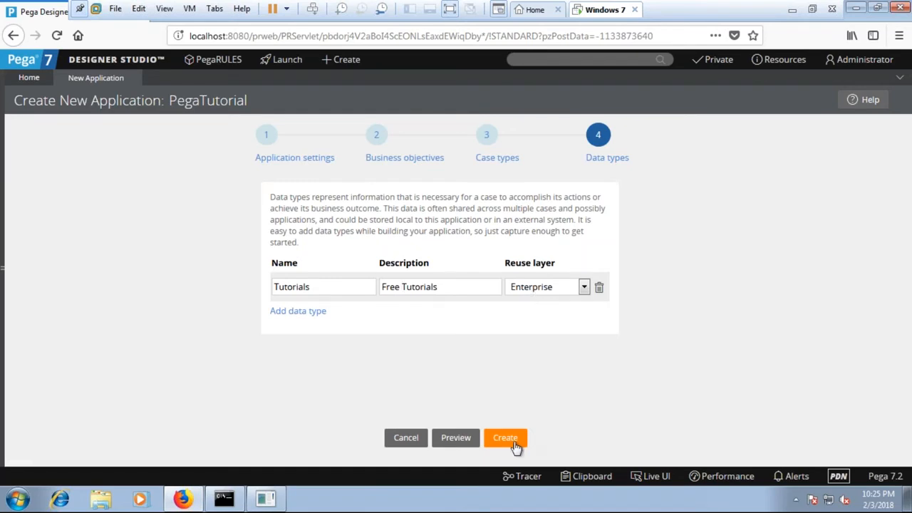
Create the PegaTutorial application and wait for generation to finish
left_click(505, 438)
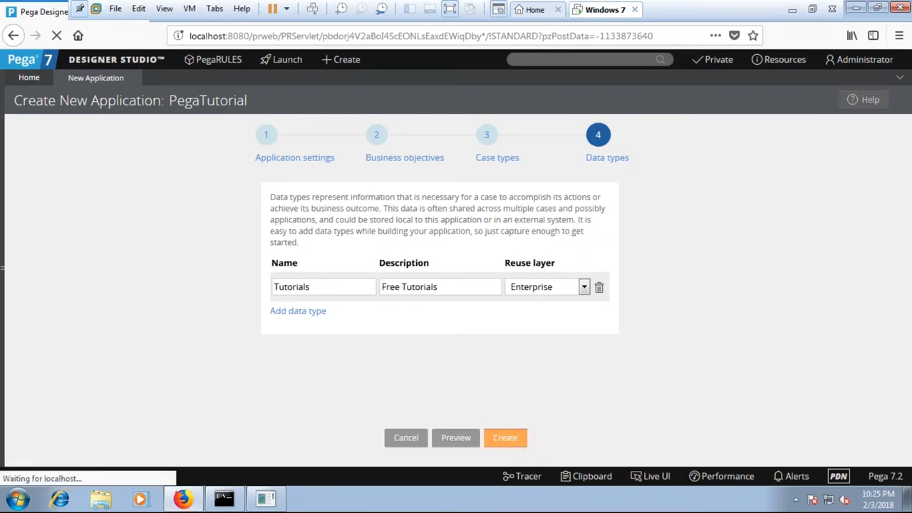
left_click(505, 437)
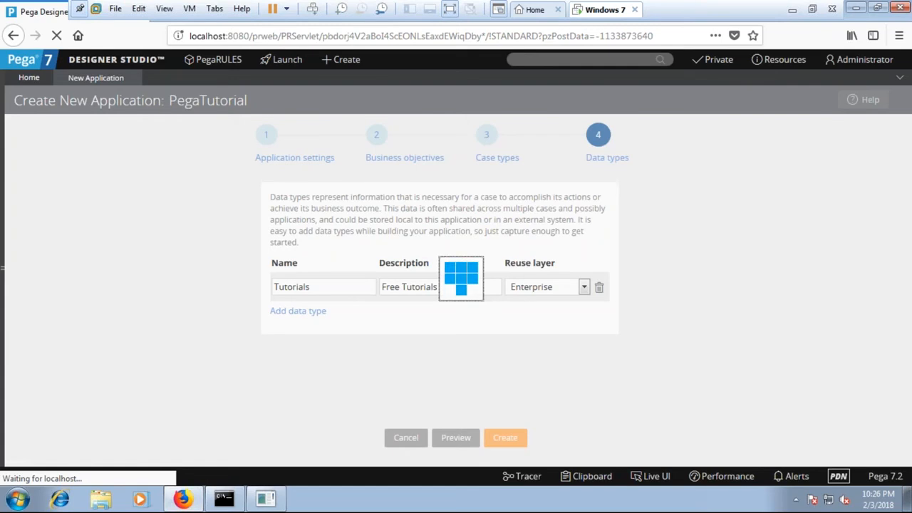
left_click(504, 437)
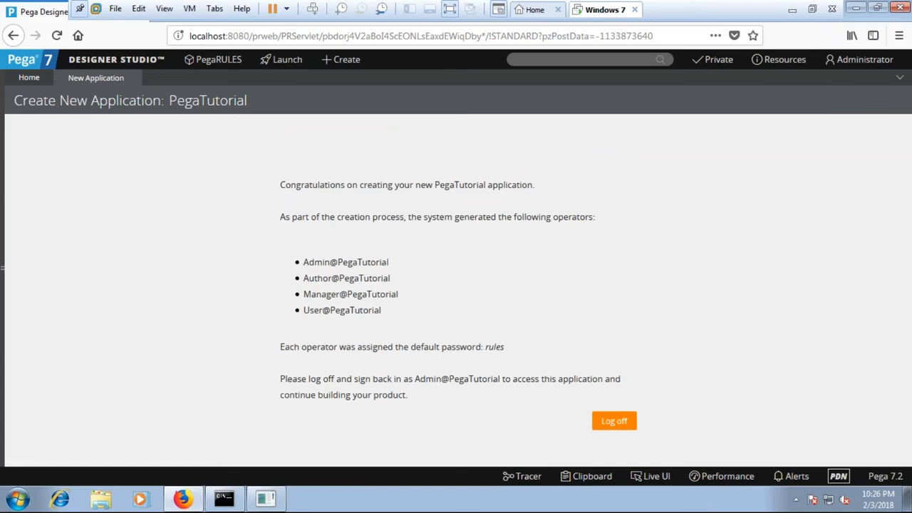
mouse_move(476, 308)
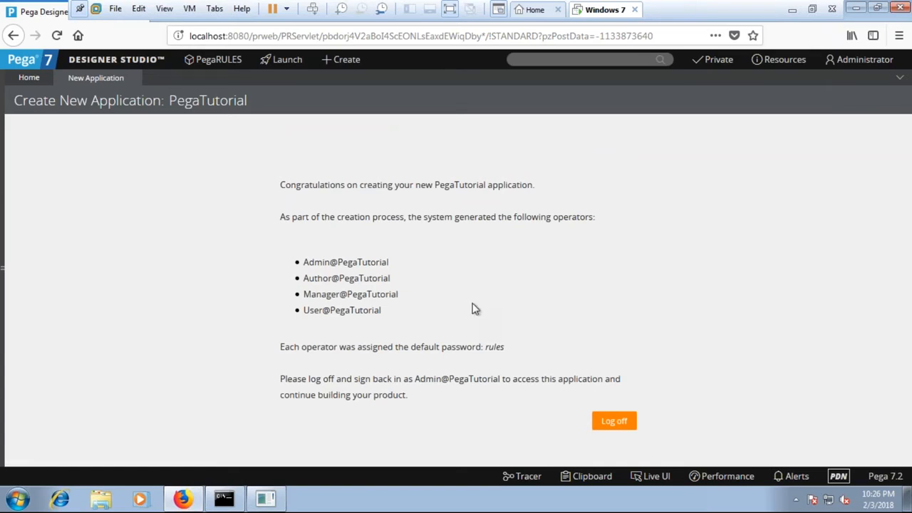
mouse_move(369, 262)
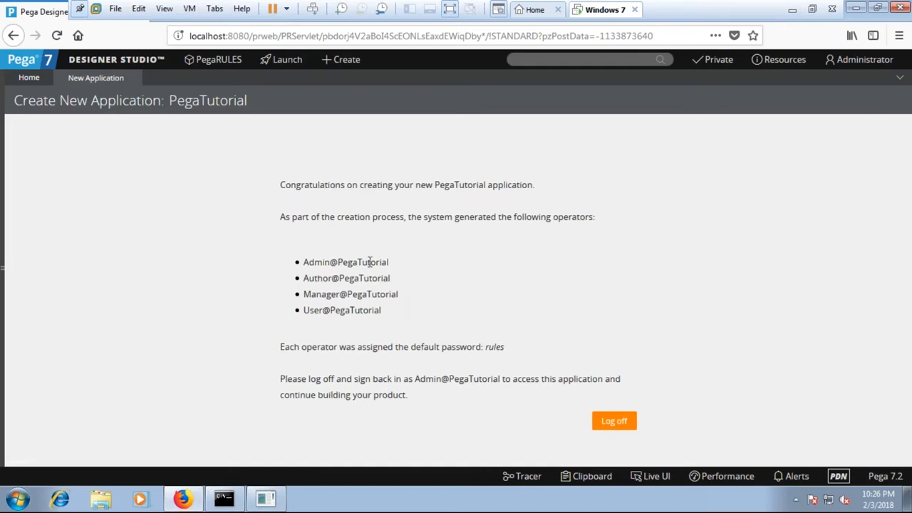
mouse_move(312, 314)
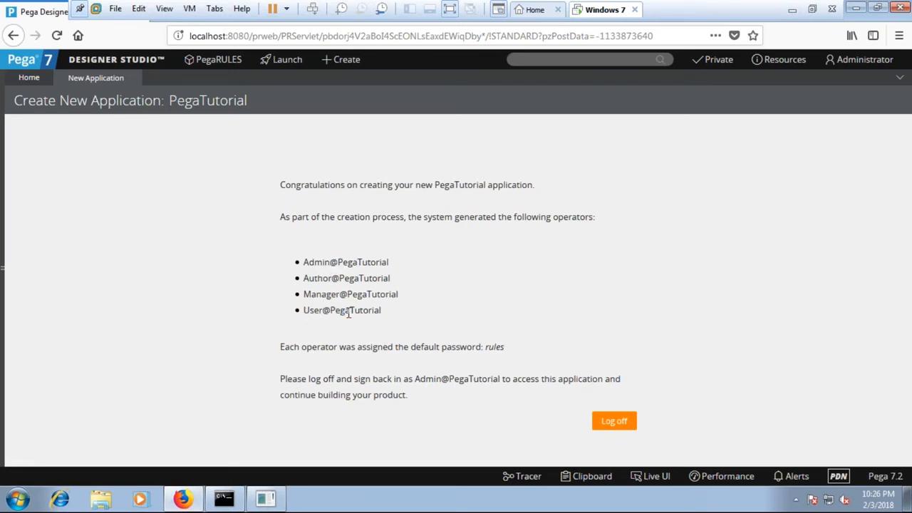
Select the default password rules on the congratulations page, then log off
double_click(330, 262)
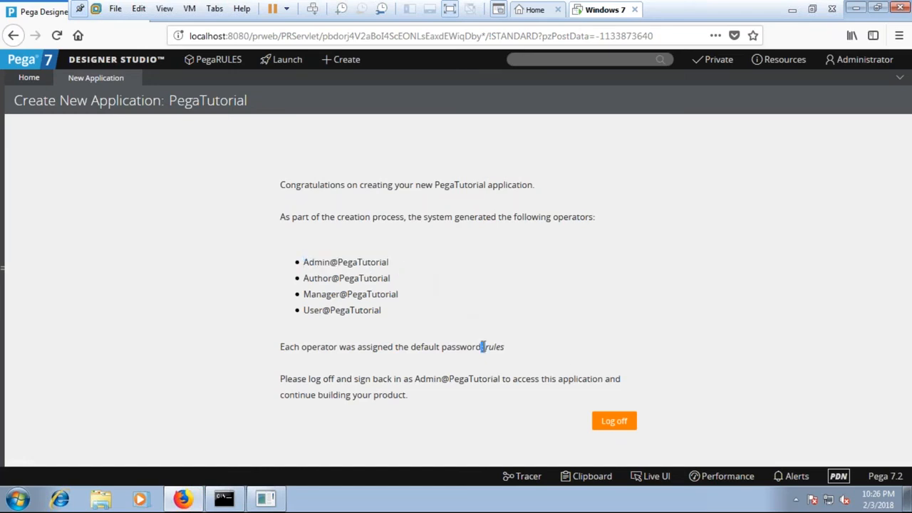
mouse_move(521, 291)
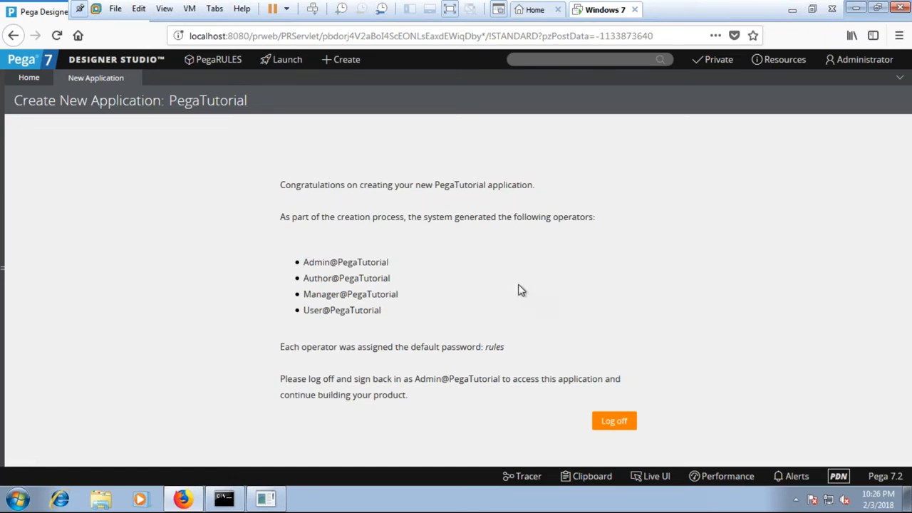
mouse_move(369, 265)
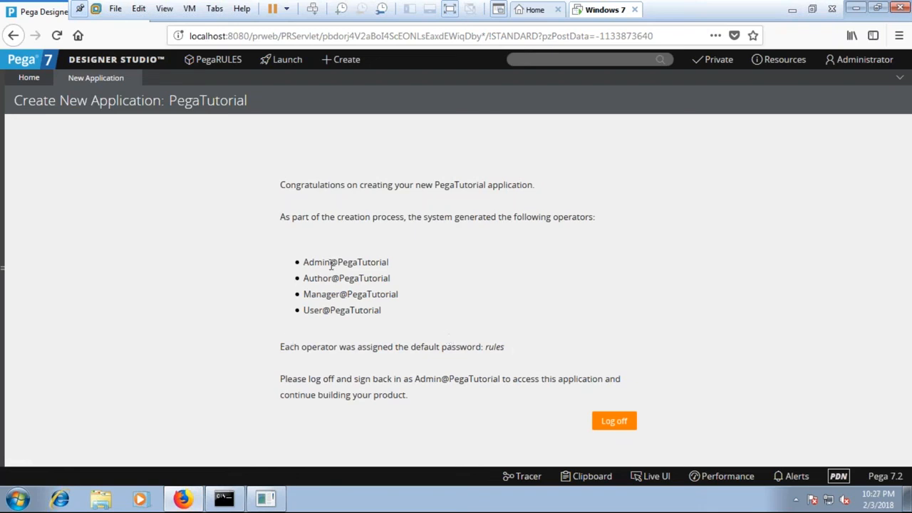
mouse_move(345, 288)
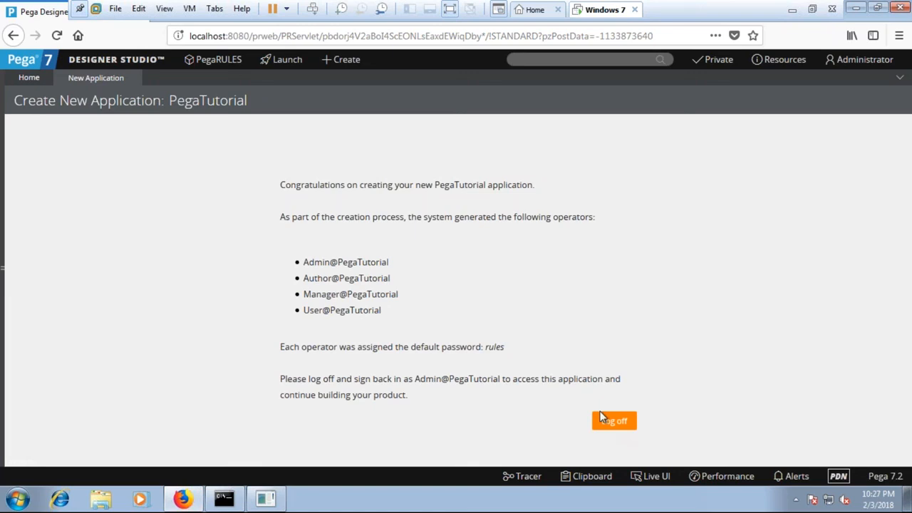
left_click(613, 420)
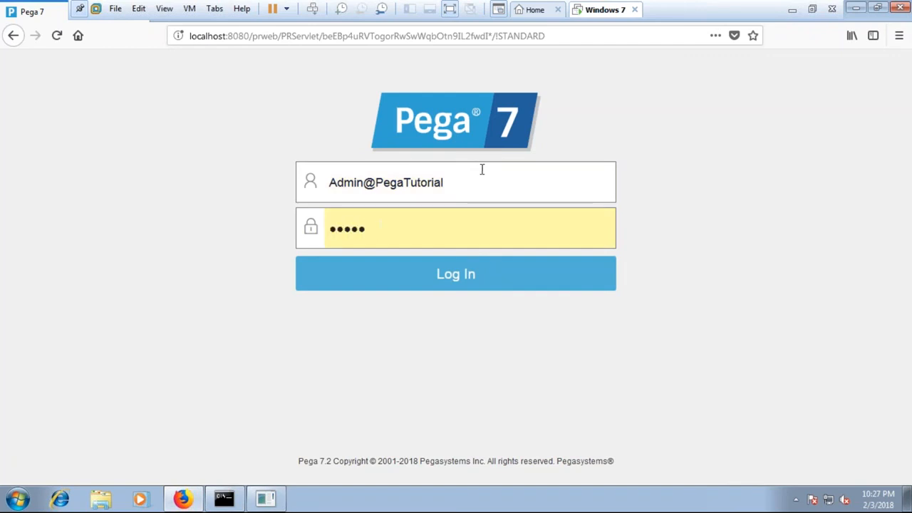
Sign in as Admin@PegaTutorial with the default password rules
left_click(456, 274)
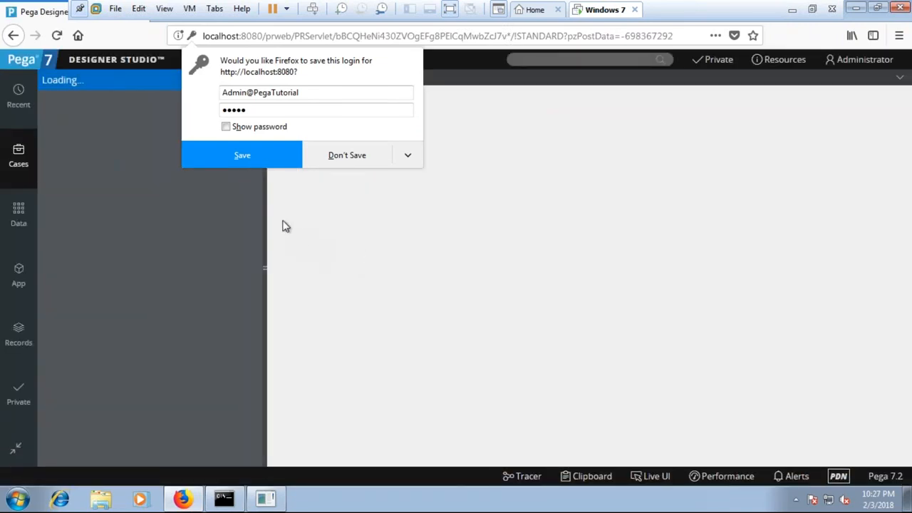
Dismiss Firefox's save-password popup and show the PegaTutorial application overview
left_click(347, 154)
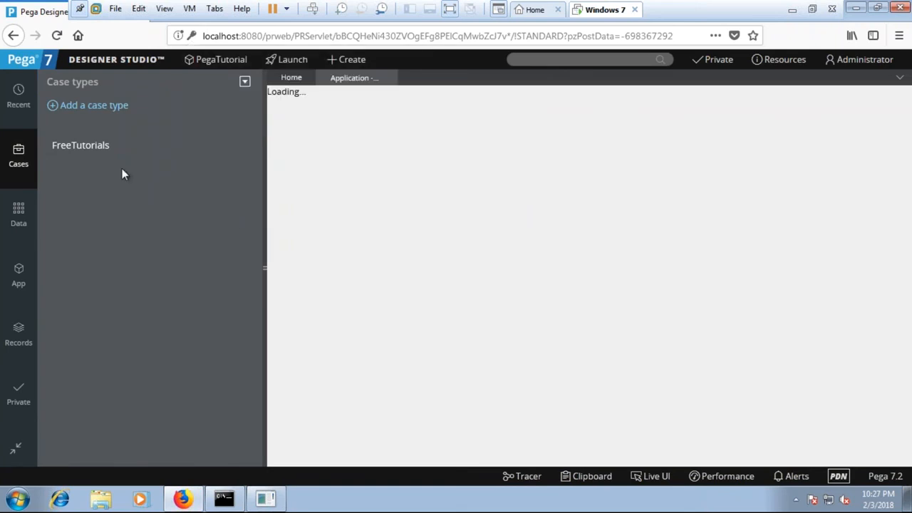
mouse_move(356, 271)
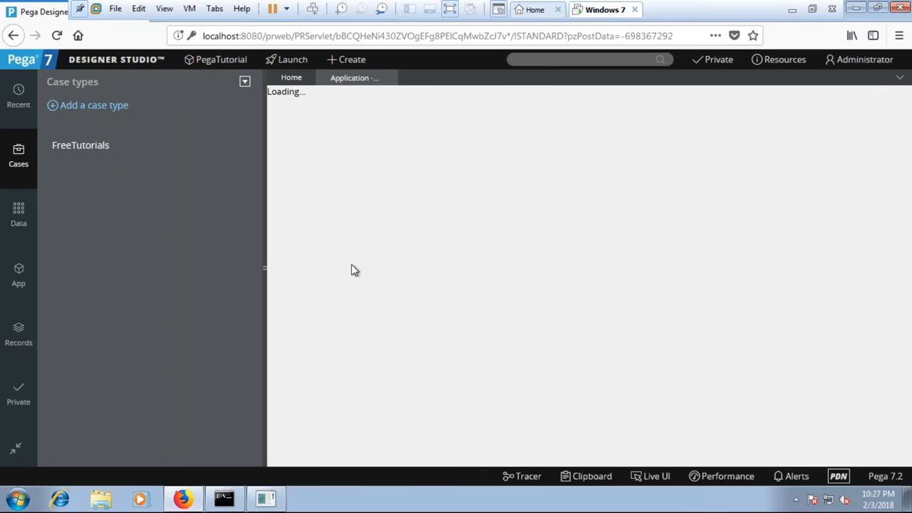
left_click(80, 145)
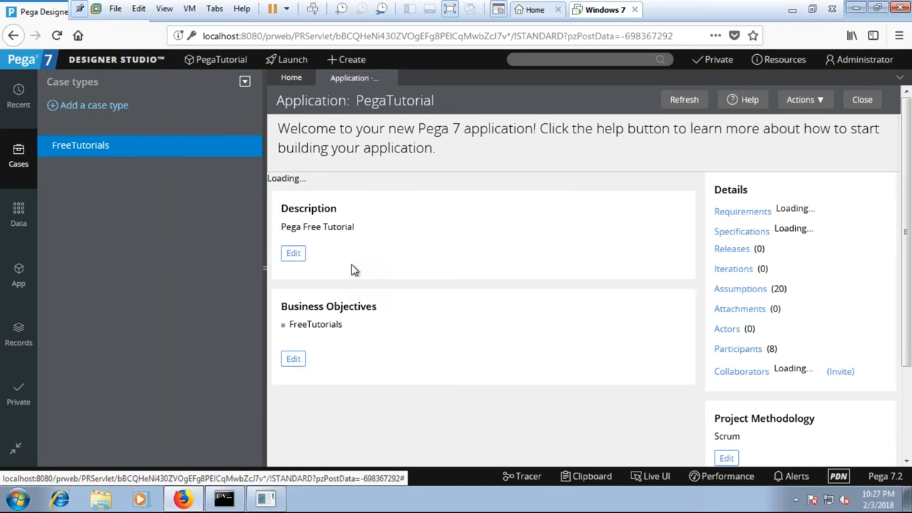
mouse_move(868, 68)
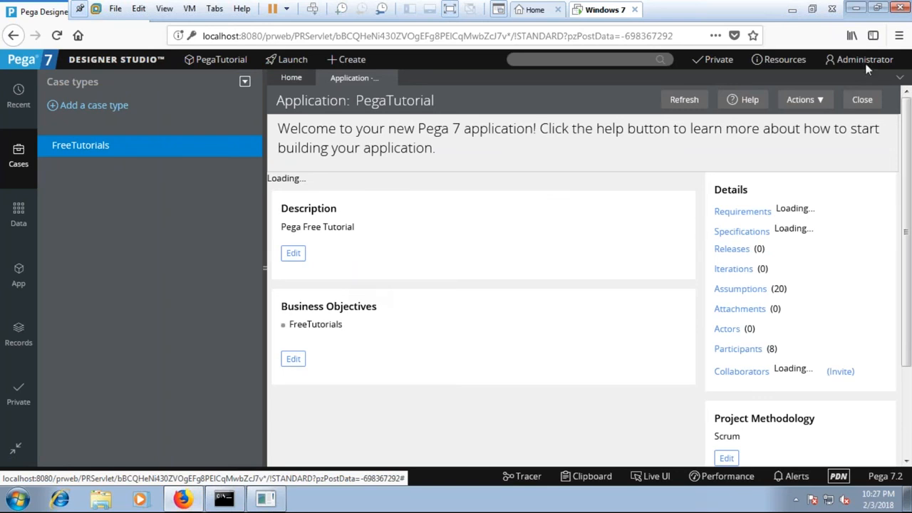